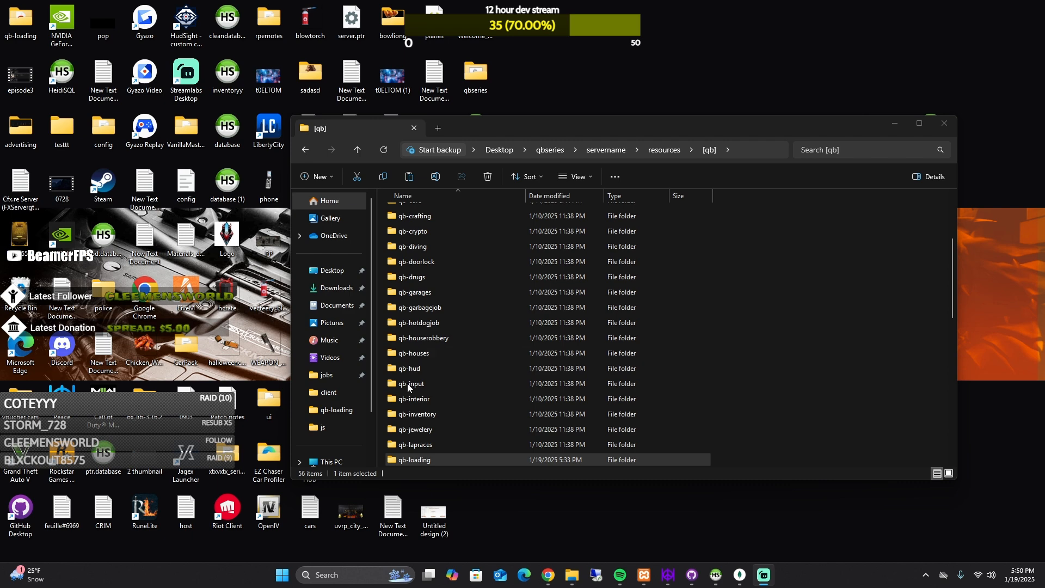
Copy the desktop qb-loading folder into qbseries > servername > resources > [qb]
{"action": "scroll", "scroll_direction": "down", "scroll_amount": 3}
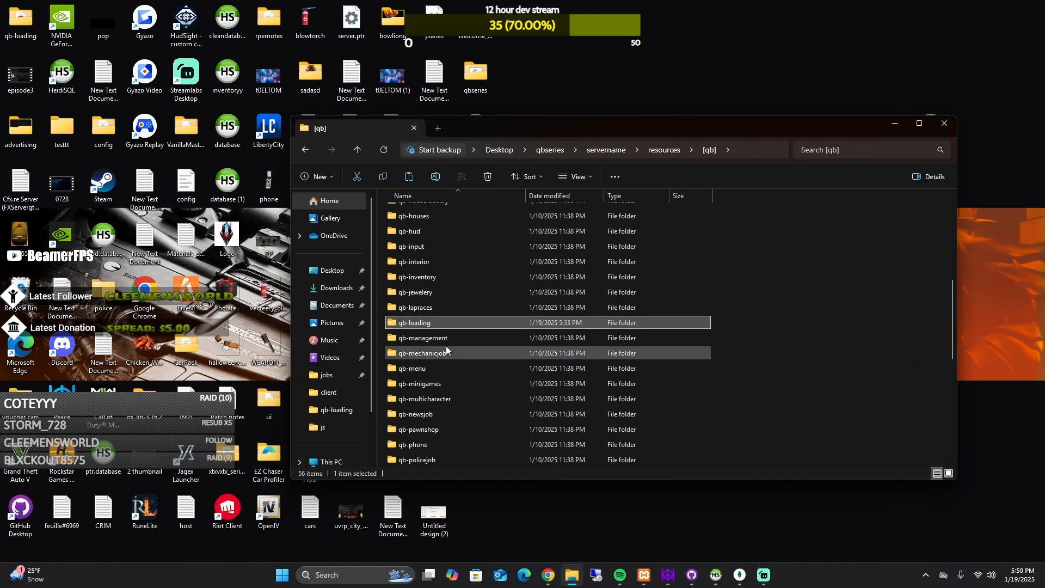
{"action": "mouse_move", "coordinate": [537, 267]}
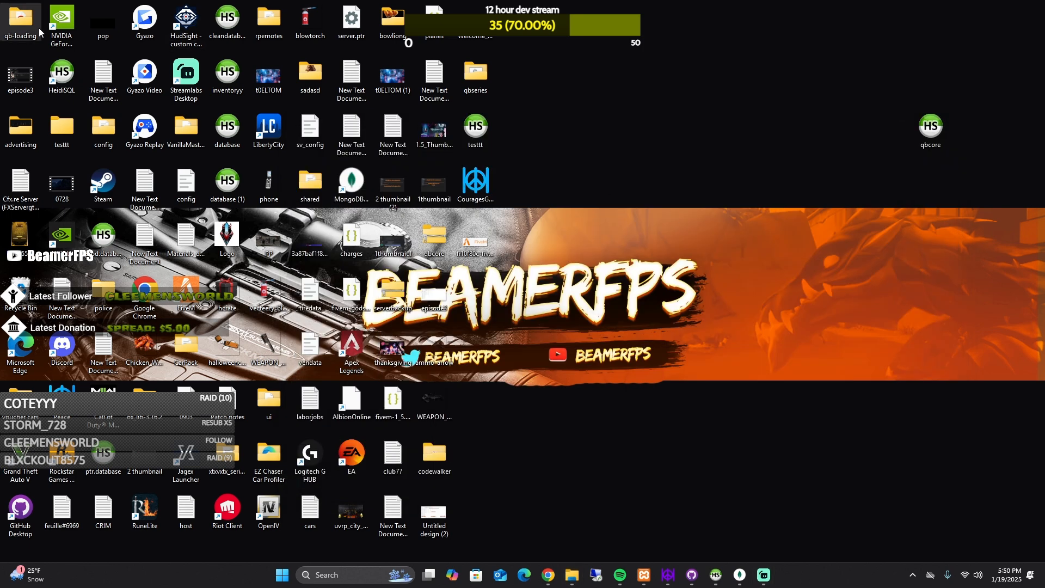
{"action": "left_click_drag", "start_coordinate": [20, 17], "coordinate": [723, 183]}
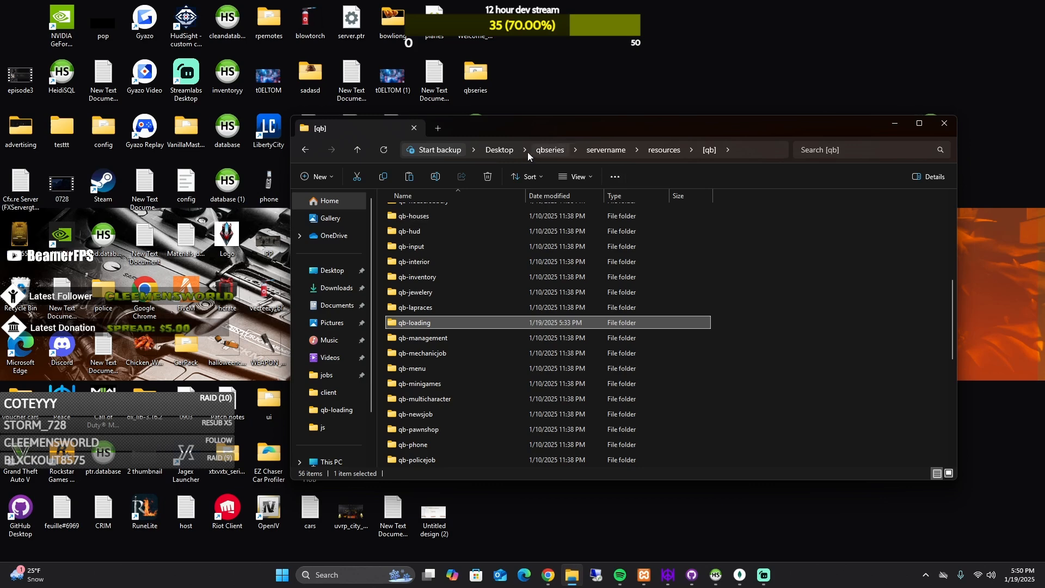
{"action": "left_click", "coordinate": [549, 149]}
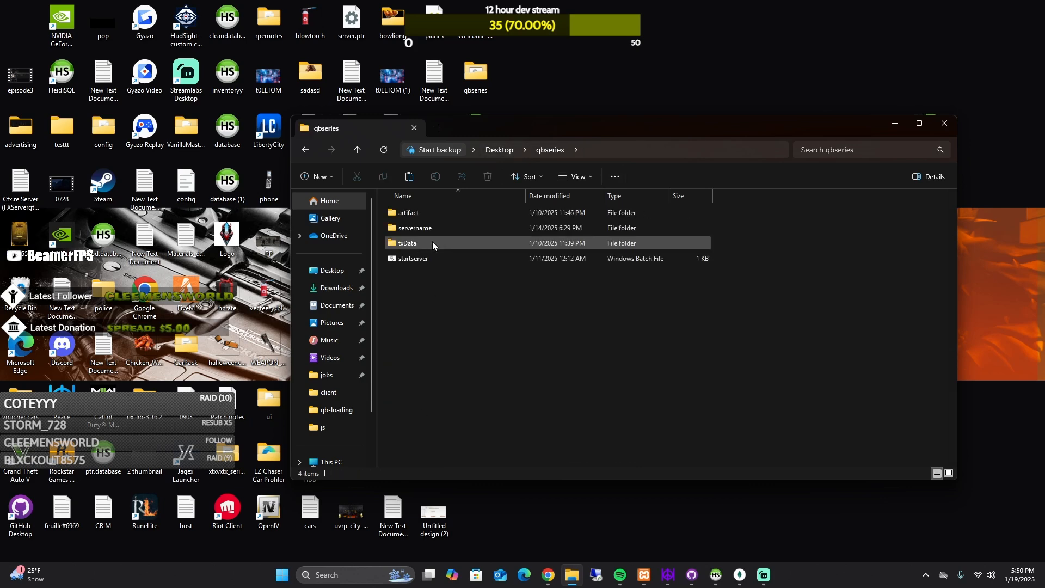
{"action": "double_click", "coordinate": [415, 228]}
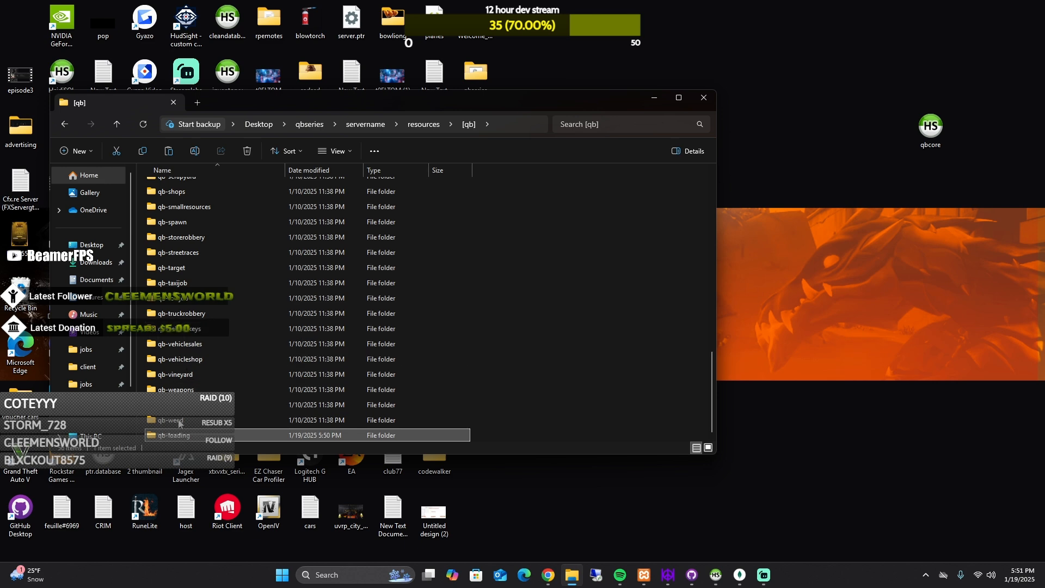
Open the qb-loading folder and preview its index.html in Chrome
{"action": "double_click", "coordinate": [173, 434]}
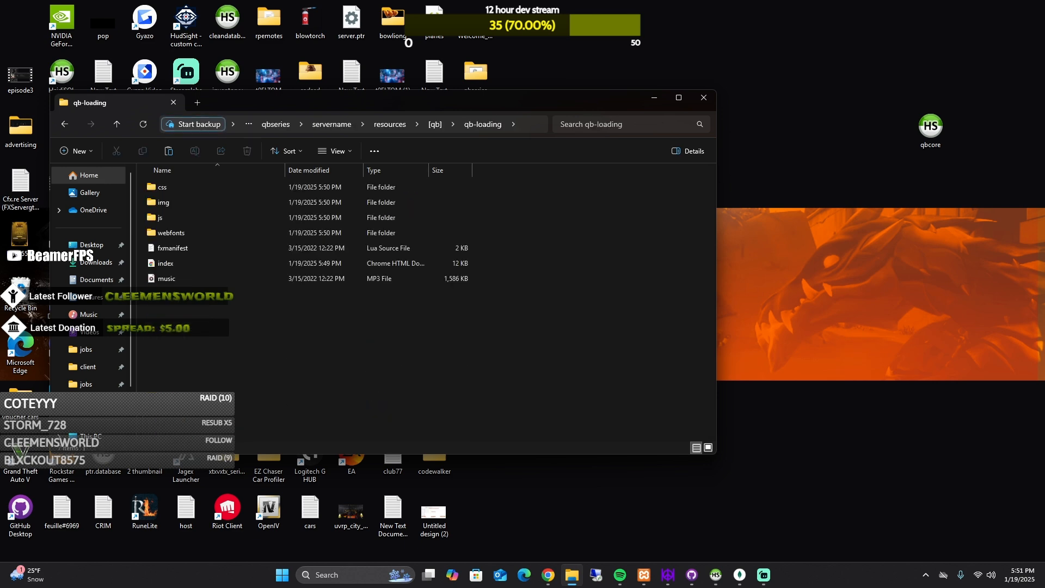
{"action": "mouse_move", "coordinate": [168, 388]}
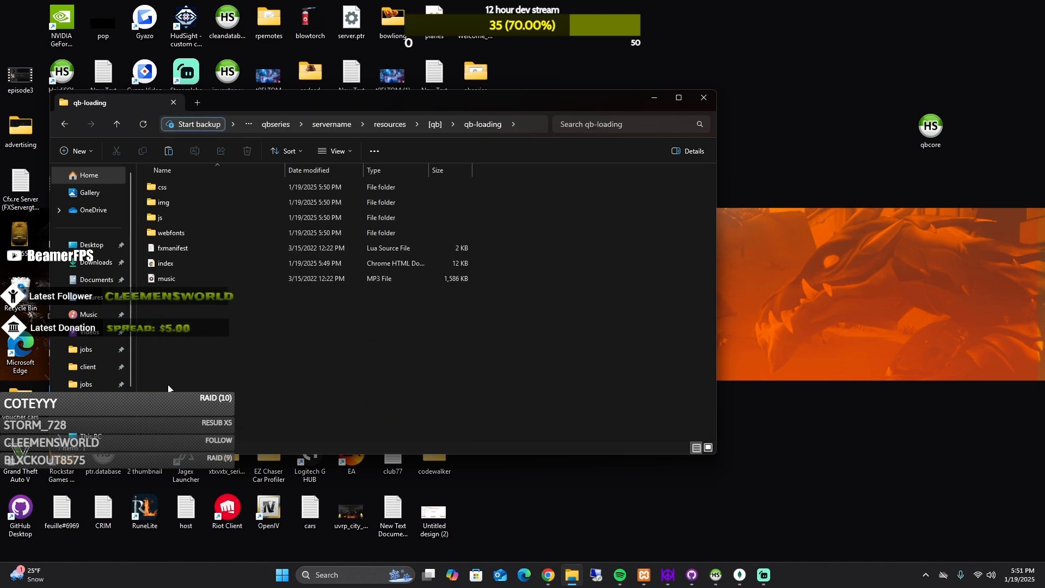
{"action": "left_click", "coordinate": [166, 263]}
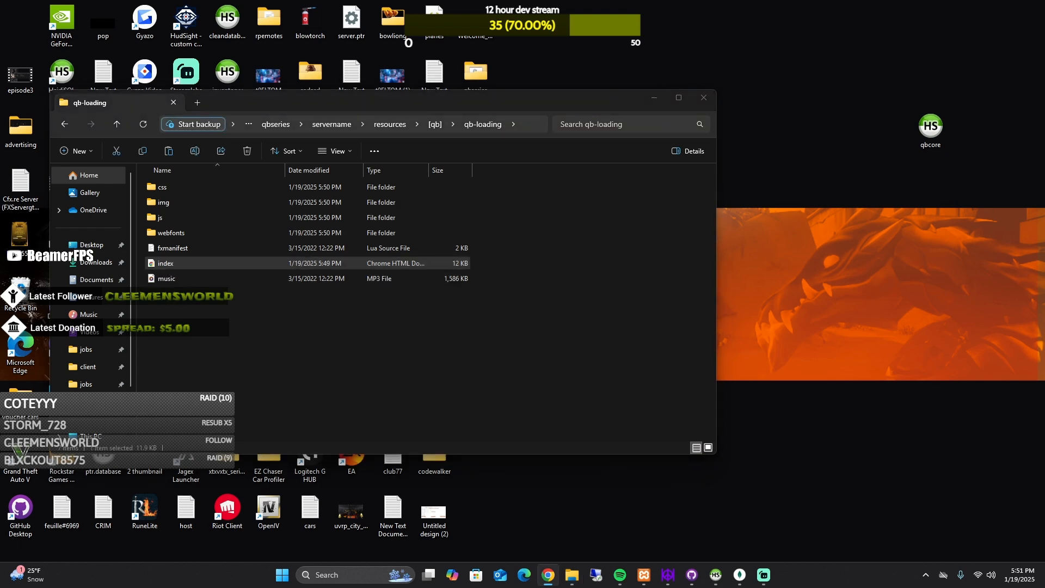
{"action": "double_click", "coordinate": [165, 263]}
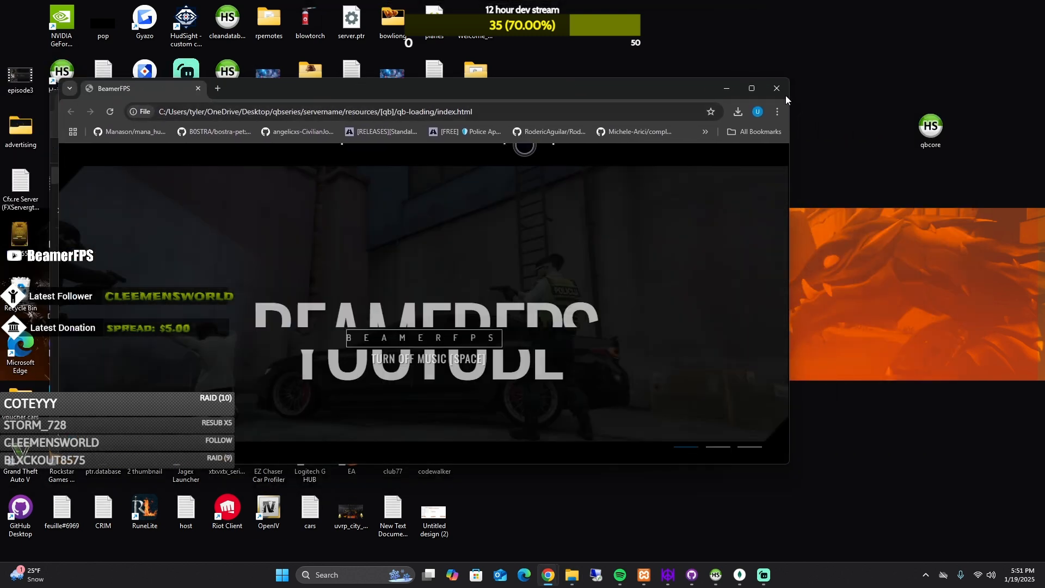
{"action": "left_click", "coordinate": [750, 89]}
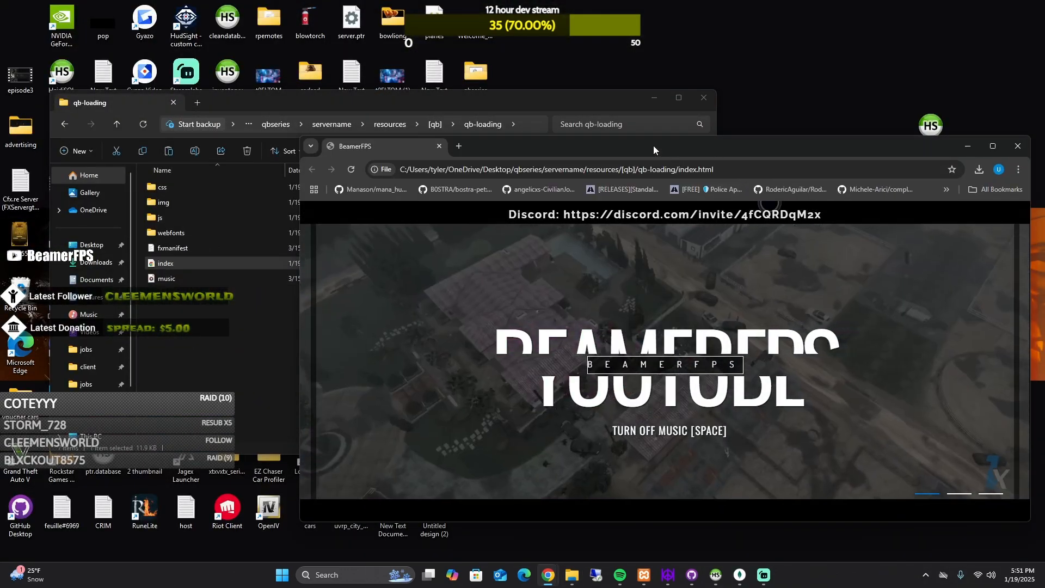
Maximize the Chrome window showing the BeamerFPS loading screen preview
{"action": "left_click", "coordinate": [992, 145]}
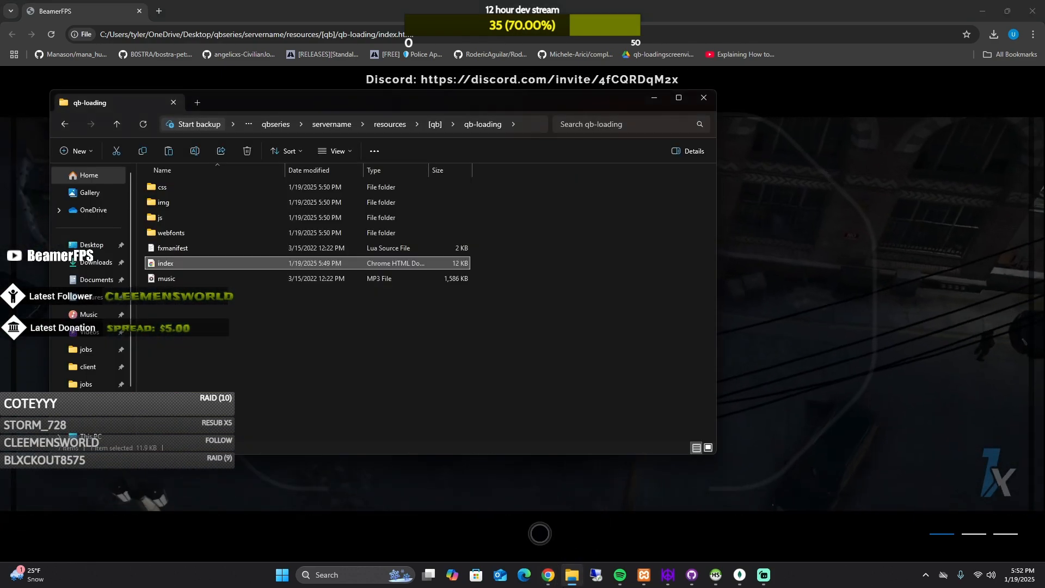
{"action": "left_click", "coordinate": [166, 278]}
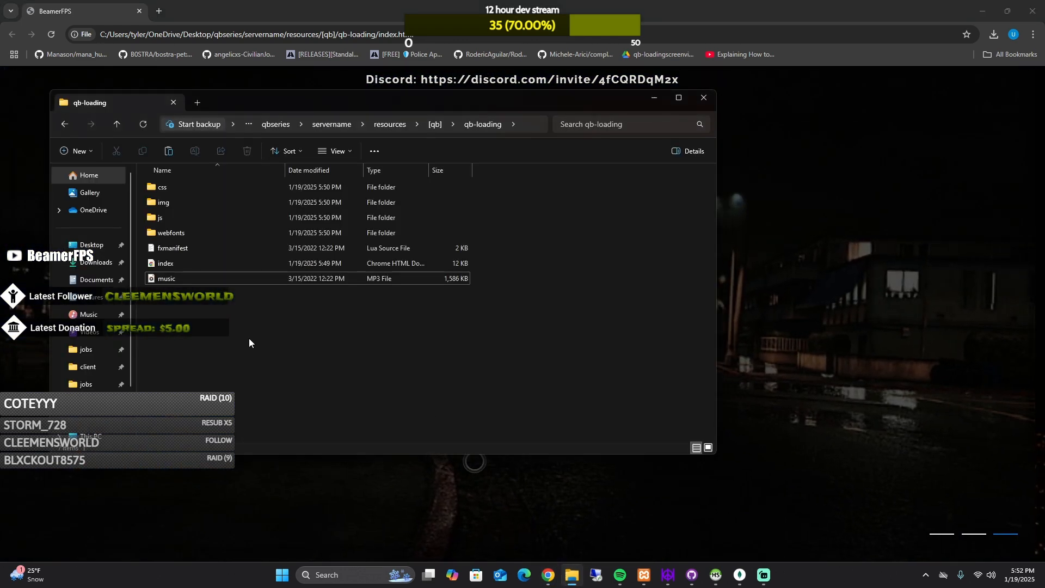
{"action": "double_click", "coordinate": [163, 202]}
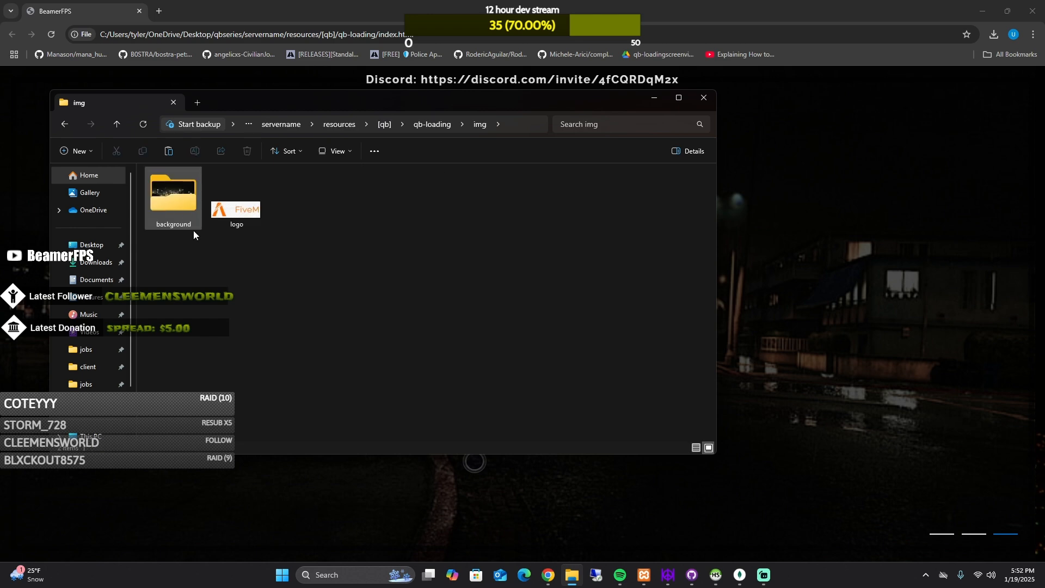
{"action": "double_click", "coordinate": [173, 193]}
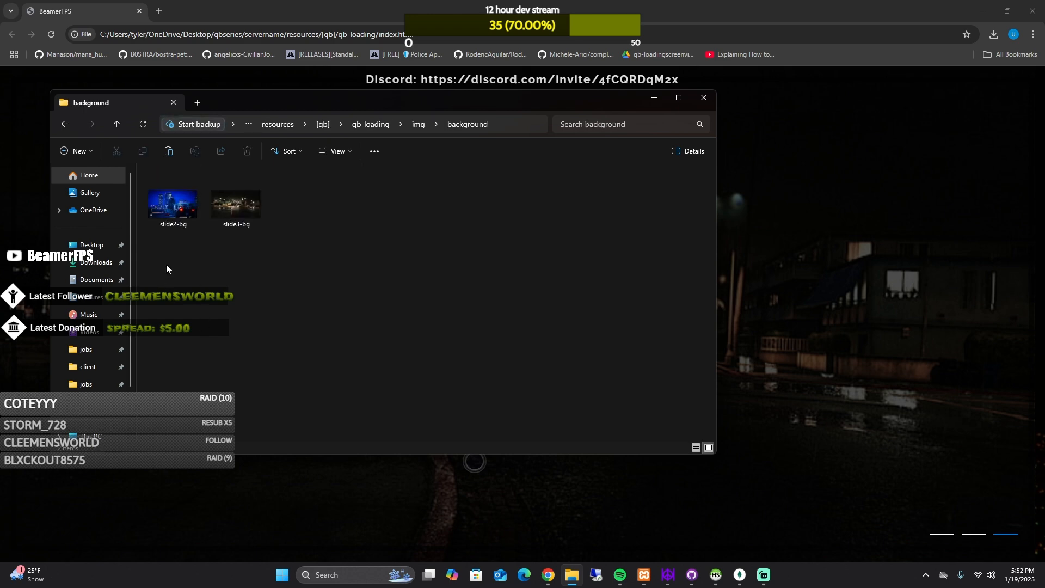
{"action": "right_click", "coordinate": [172, 203]}
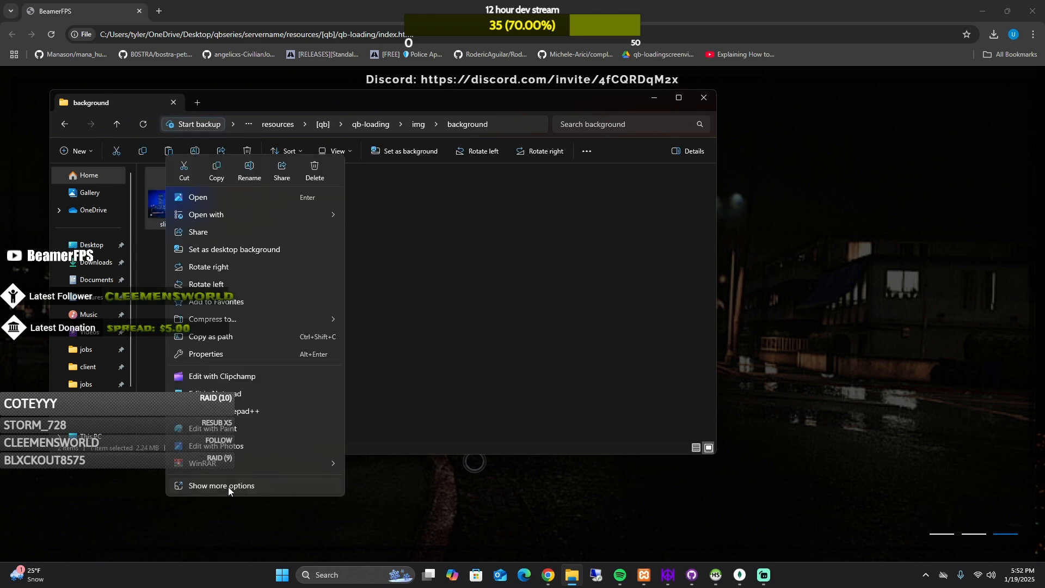
{"action": "left_click", "coordinate": [205, 354]}
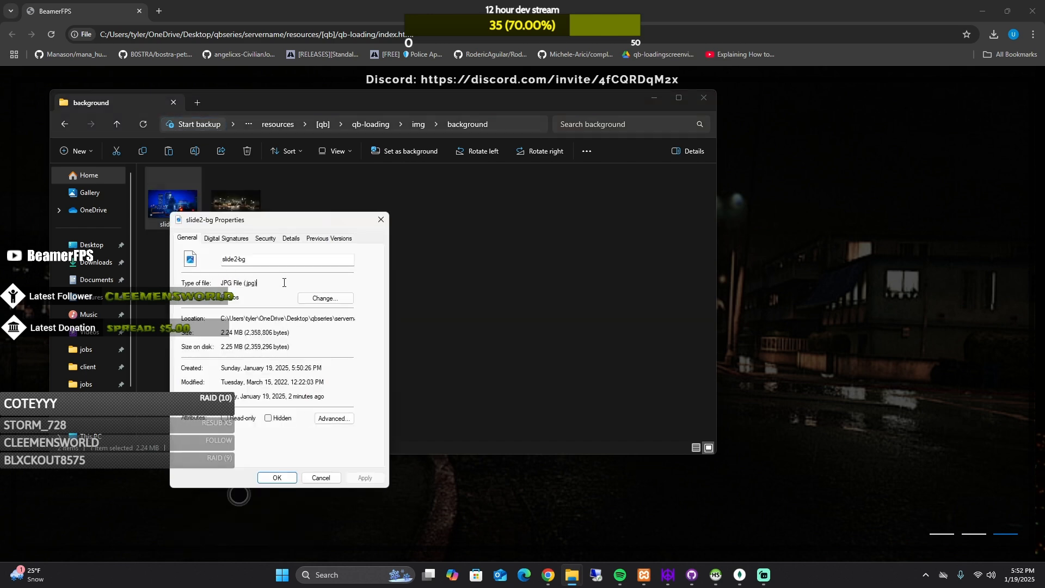
{"action": "mouse_move", "coordinate": [381, 220]}
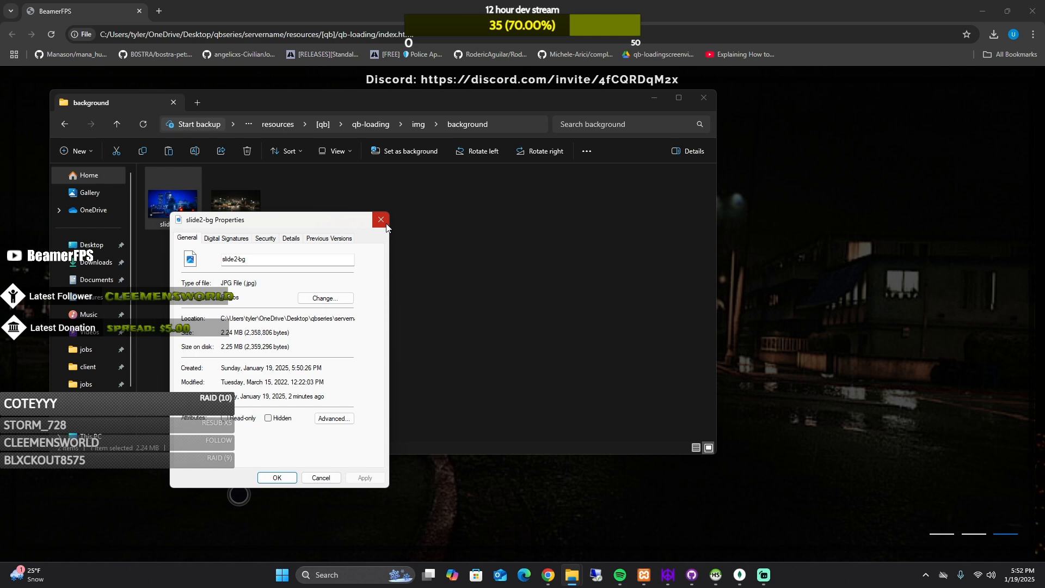
{"action": "mouse_move", "coordinate": [381, 223]}
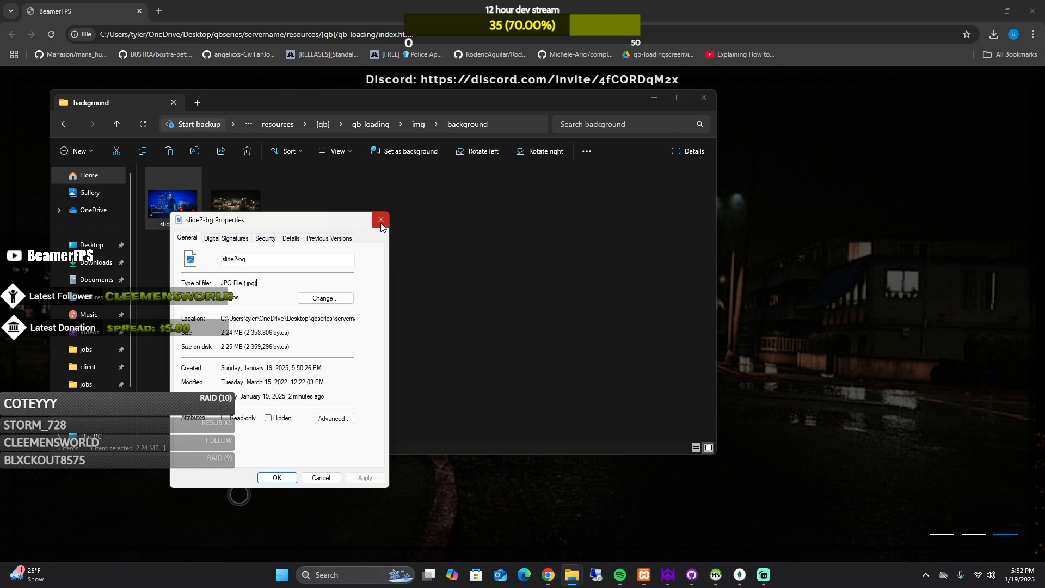
{"action": "left_click", "coordinate": [380, 219]}
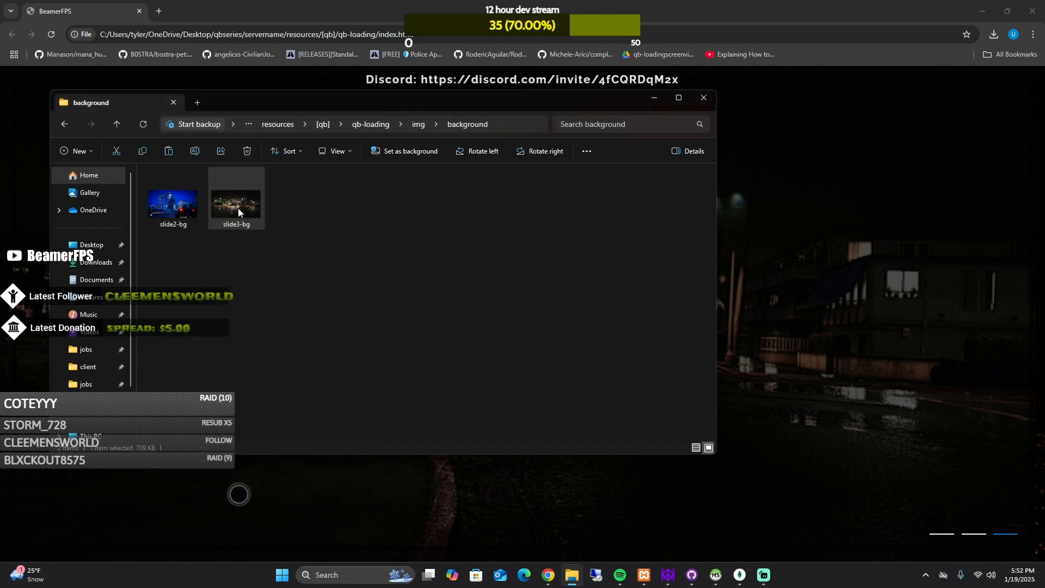
{"action": "right_click", "coordinate": [234, 203]}
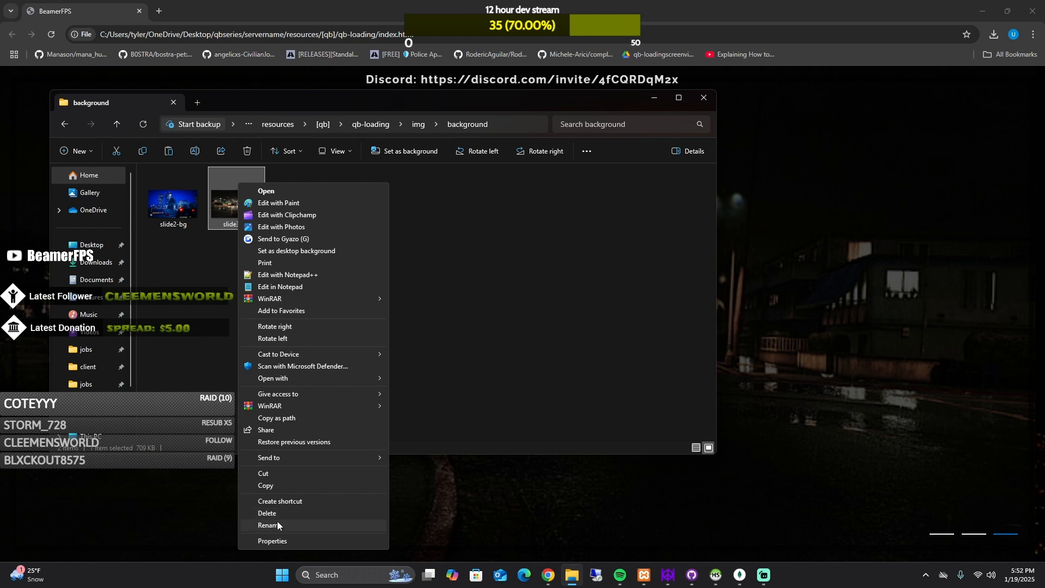
{"action": "left_click", "coordinate": [270, 526]}
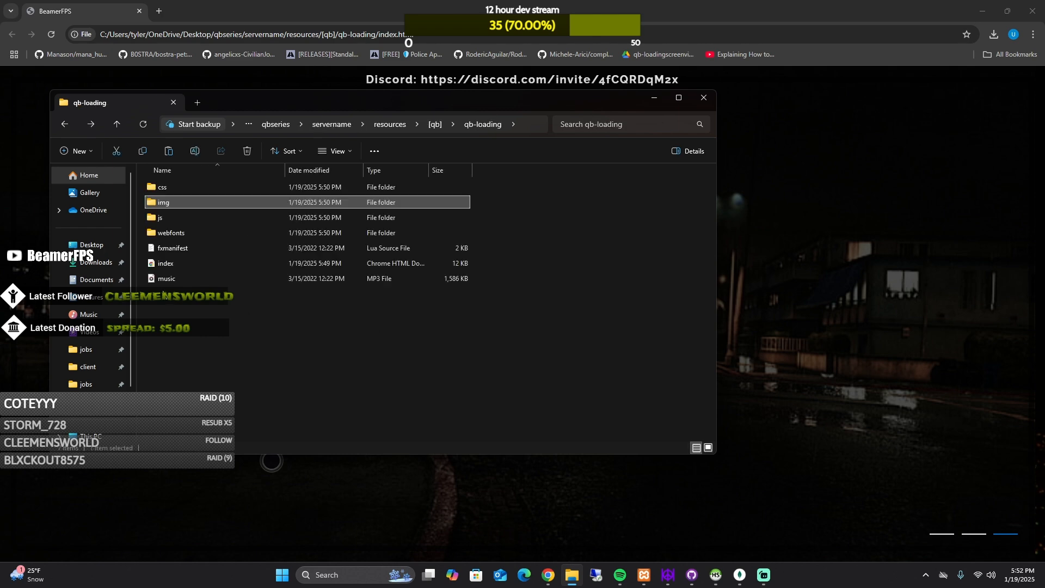
Bring up the full context-menu options for qb-loading's index.html
{"action": "right_click", "coordinate": [165, 262]}
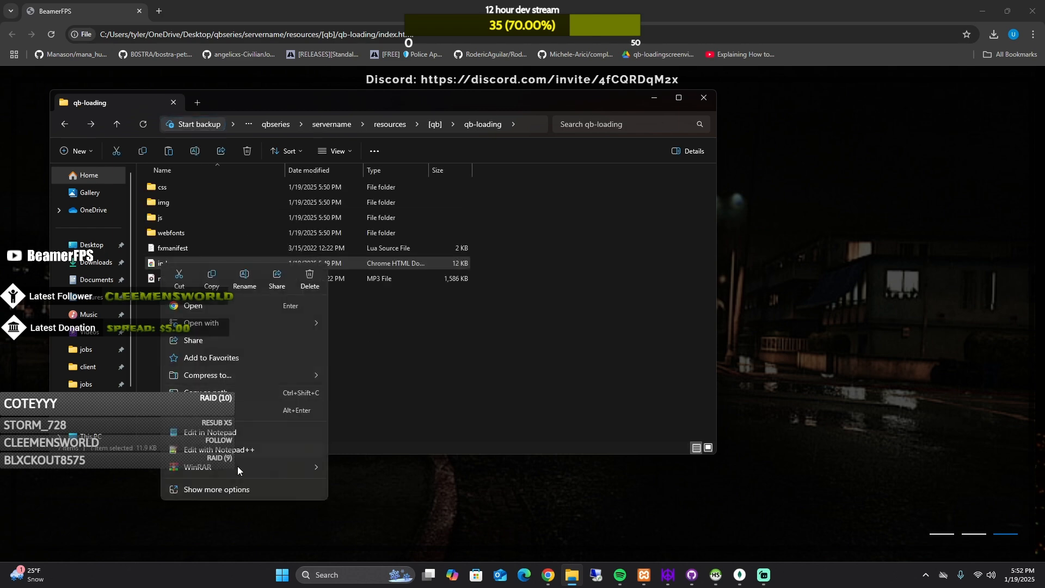
{"action": "left_click", "coordinate": [215, 498]}
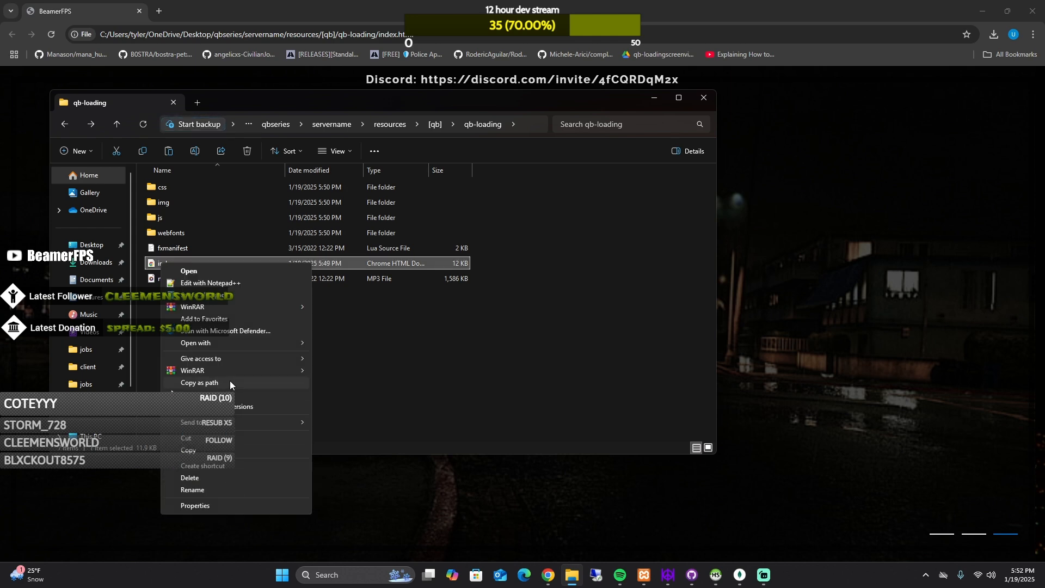
{"action": "mouse_move", "coordinate": [206, 338]}
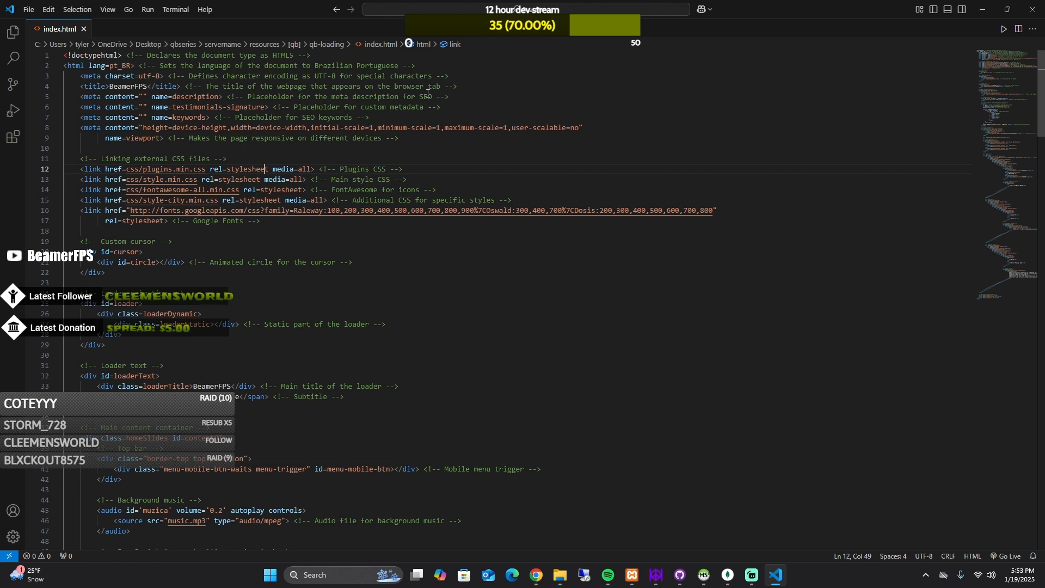
In index.html, select the BeamerFPS loader title, intro headings and music toggle text
{"action": "left_click_drag", "start_coordinate": [189, 86], "coordinate": [457, 86]}
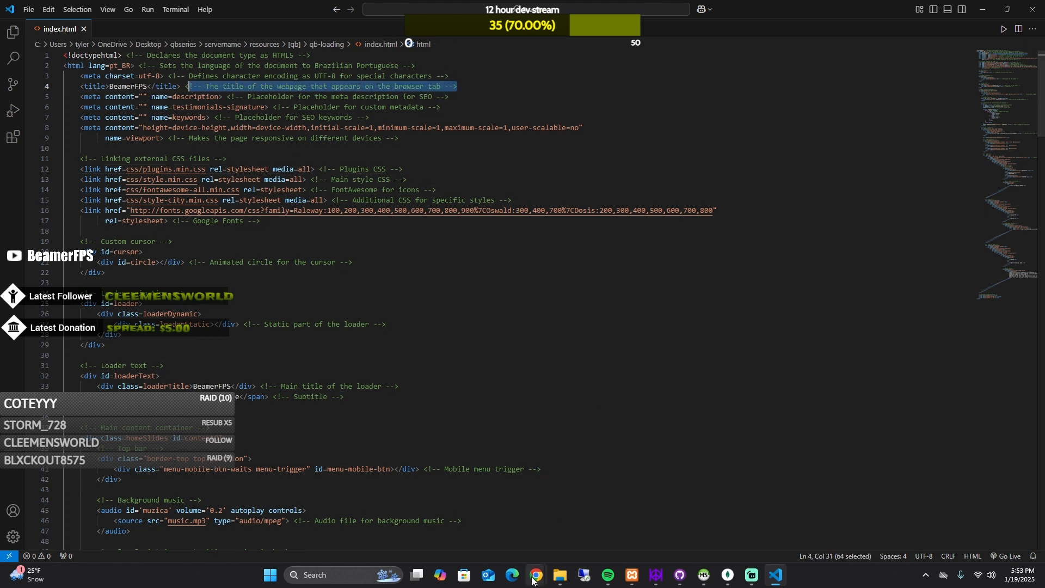
{"action": "left_click", "coordinate": [534, 579]}
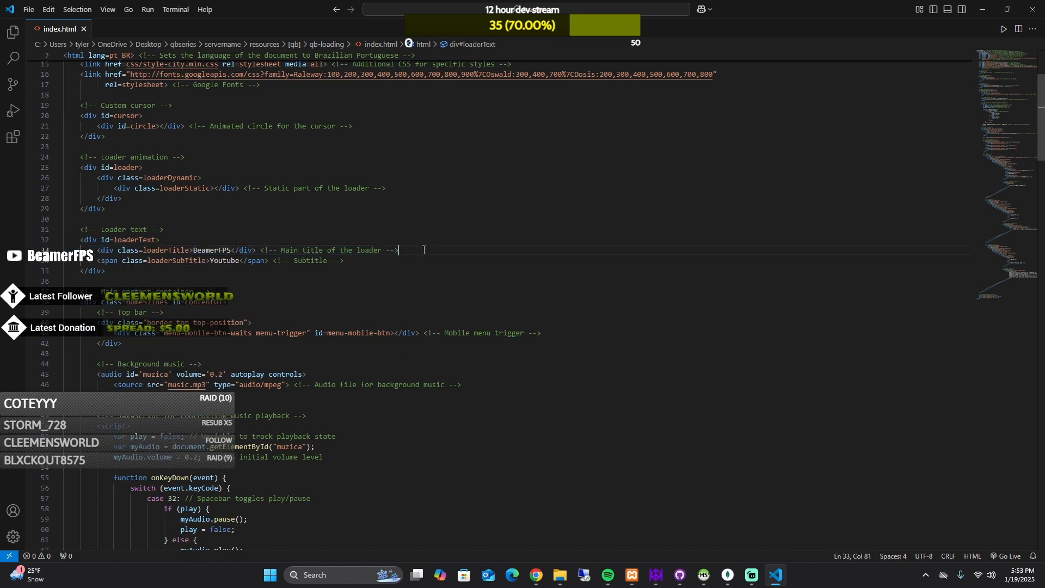
{"action": "double_click", "coordinate": [211, 250]}
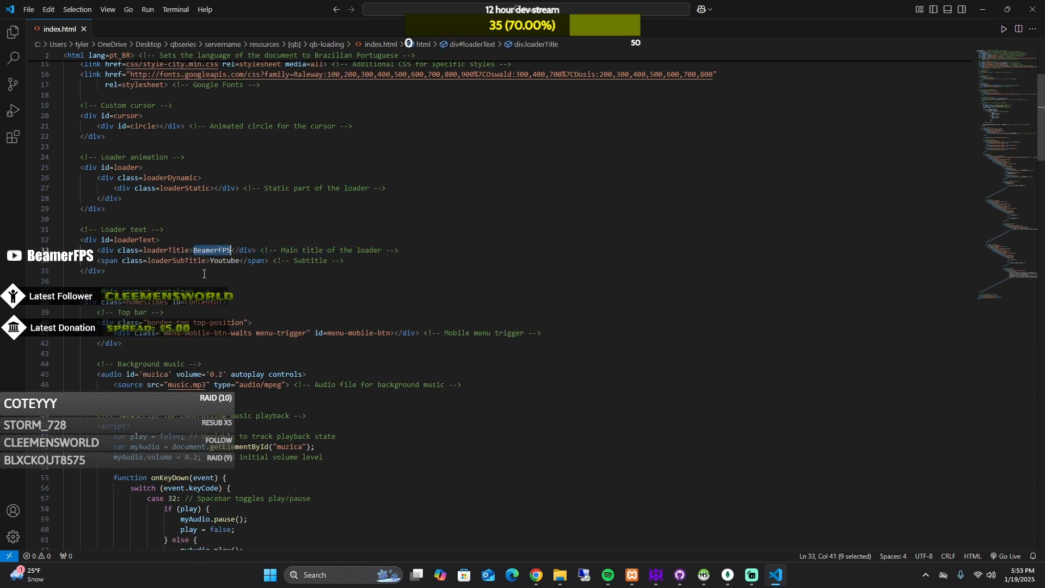
{"action": "scroll", "scroll_direction": "down", "scroll_amount": 3}
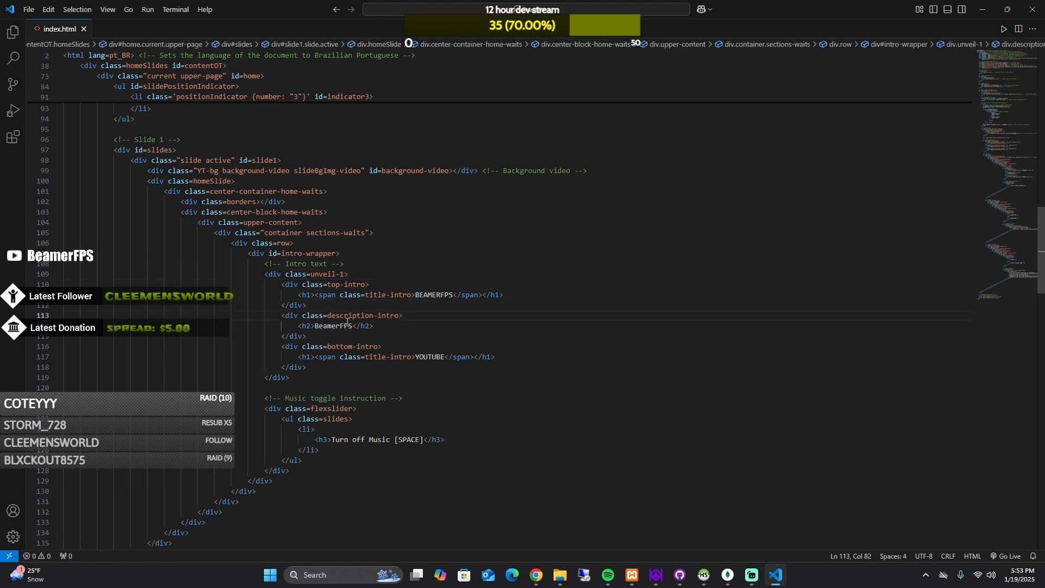
{"action": "left_click", "coordinate": [413, 357]}
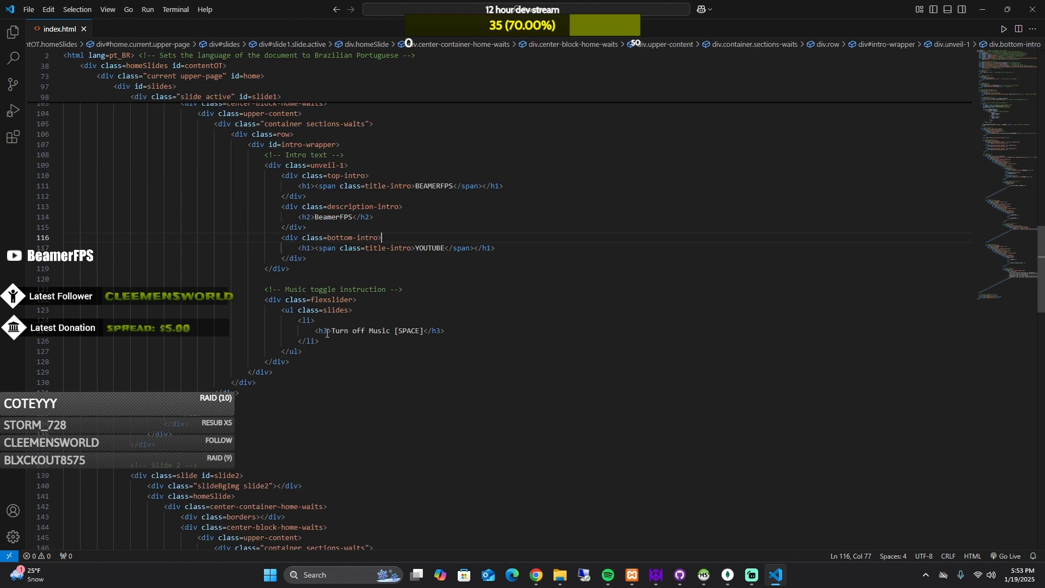
{"action": "double_click", "coordinate": [377, 331]}
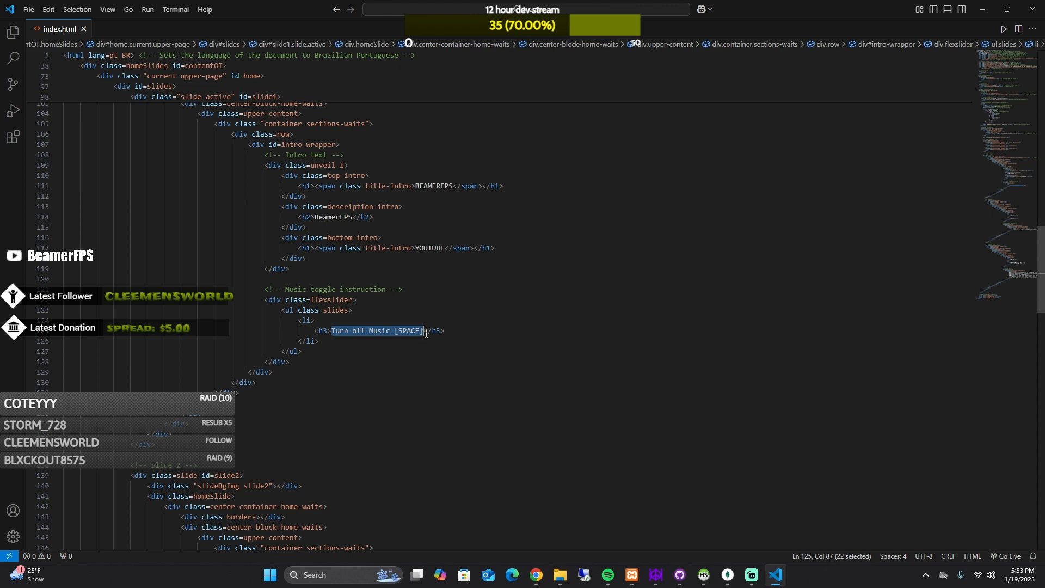
Scroll through index.html to review slides 2 and 3
{"action": "scroll", "scroll_direction": "down", "scroll_amount": 3}
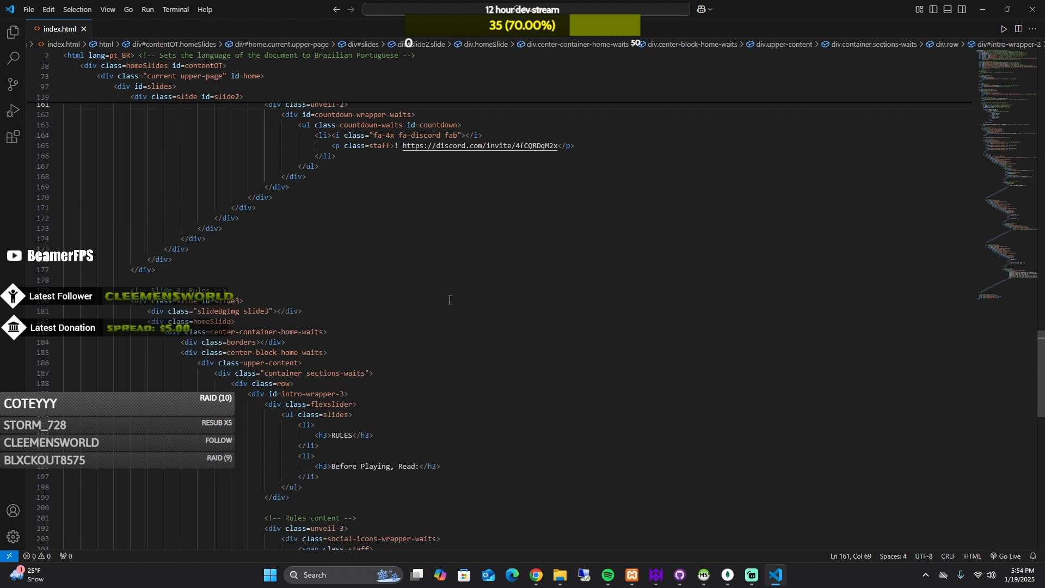
{"action": "scroll", "scroll_direction": "down", "scroll_amount": 3}
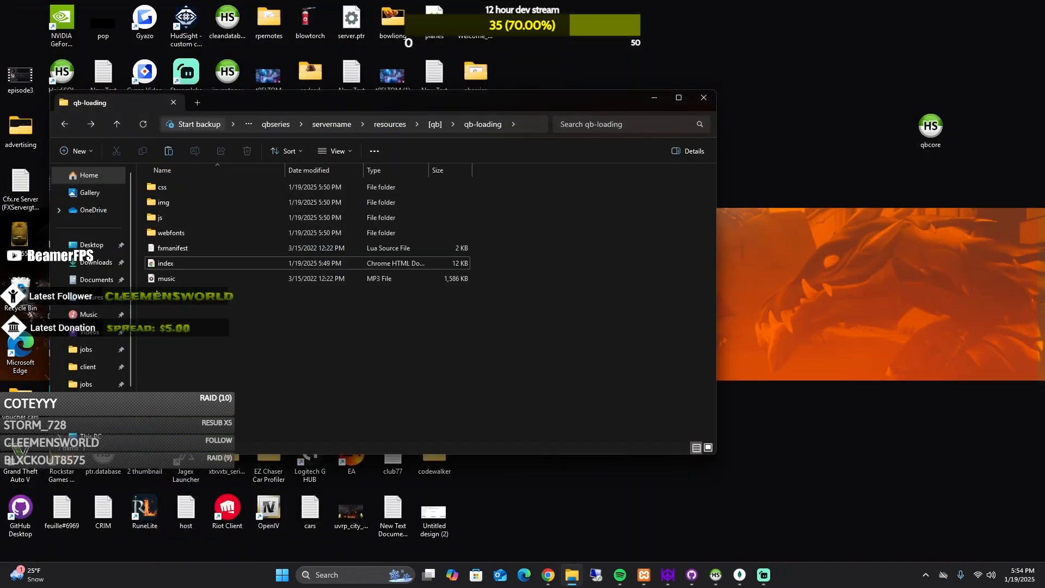
Open js/savage.min.js and scroll horizontally through the minified code
{"action": "double_click", "coordinate": [159, 216]}
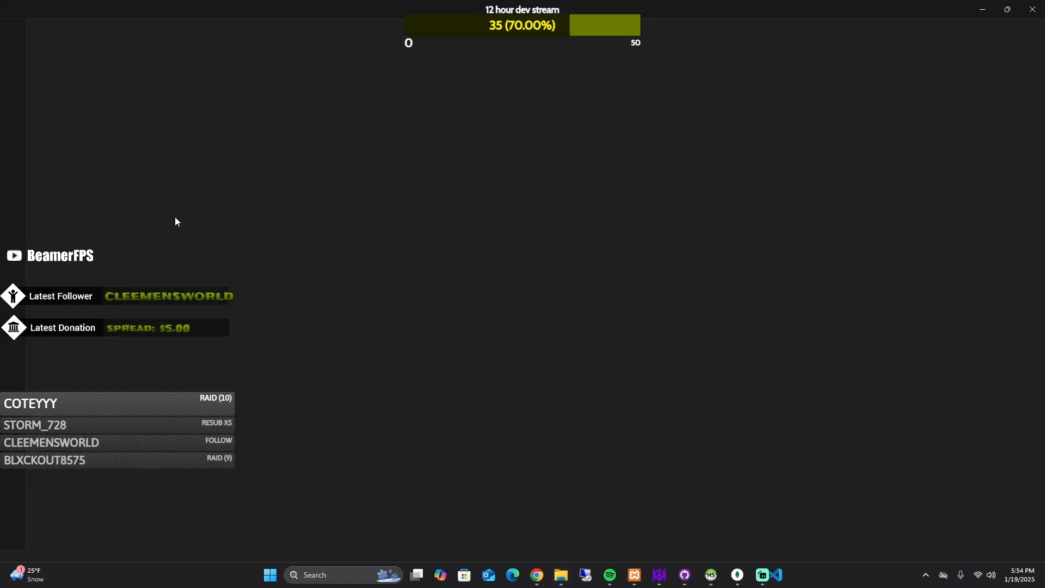
{"action": "left_click", "coordinate": [774, 575]}
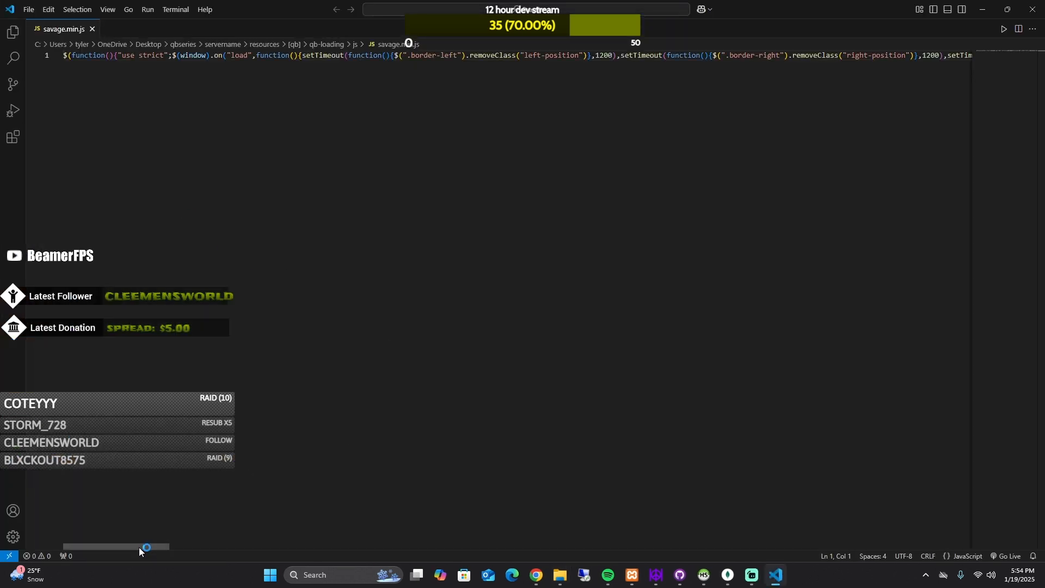
{"action": "left_click_drag", "start_coordinate": [145, 547], "coordinate": [97, 552]}
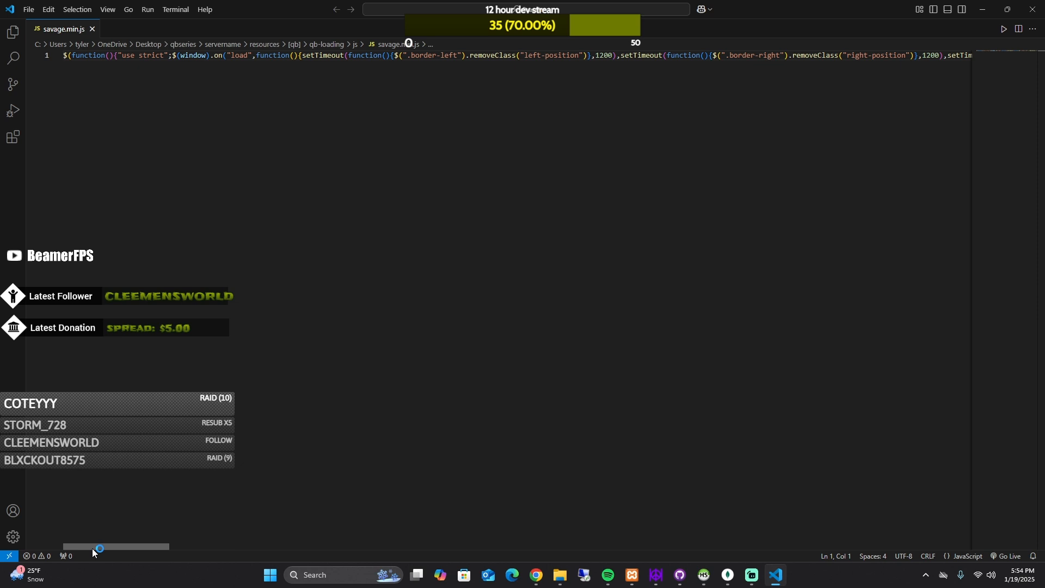
{"action": "left_click_drag", "start_coordinate": [100, 547], "coordinate": [158, 547]}
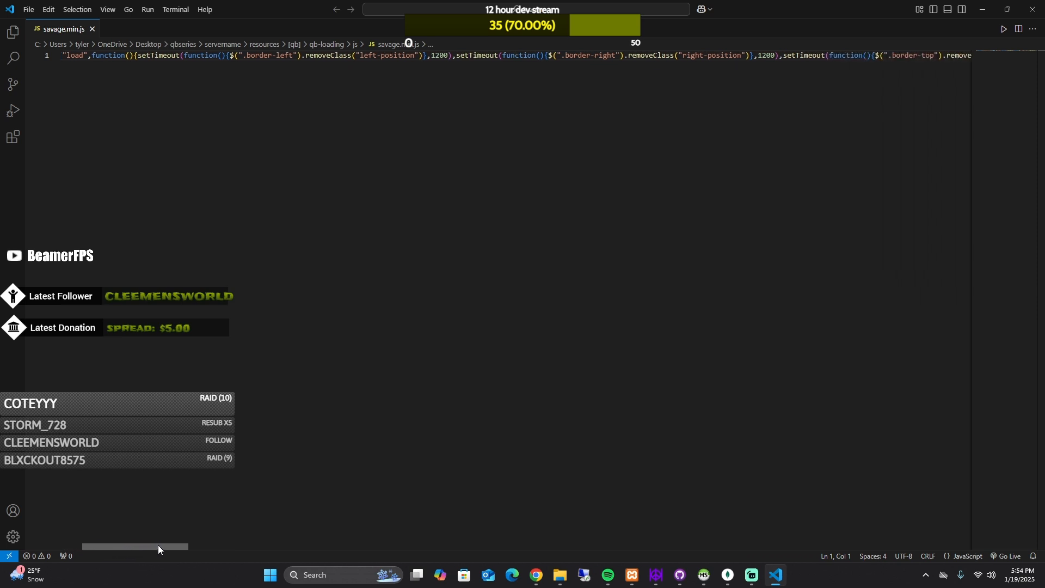
{"action": "scroll", "scroll_direction": "right", "scroll_amount": 3}
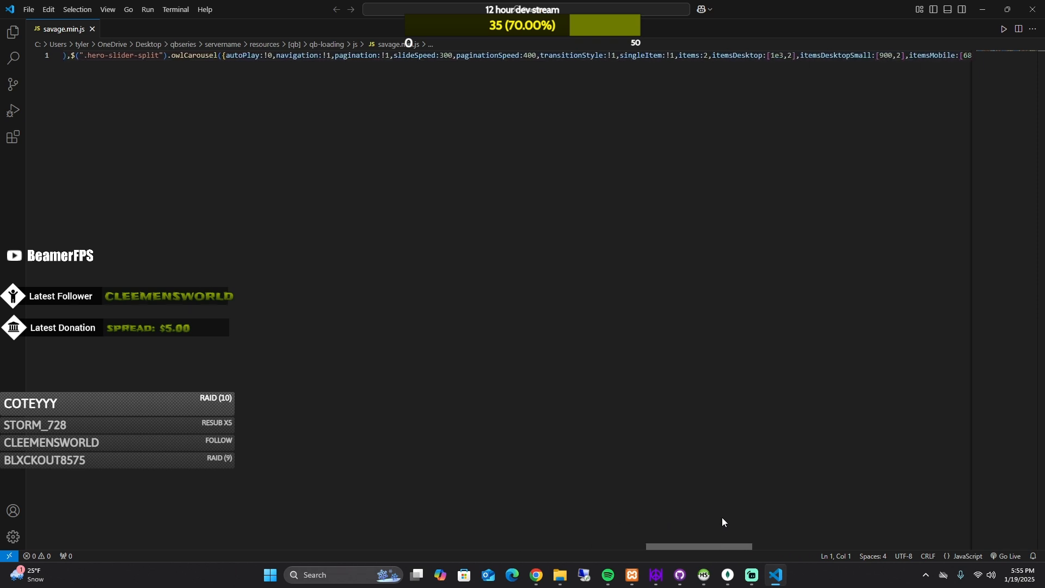
{"action": "scroll", "scroll_direction": "right", "scroll_amount": 3}
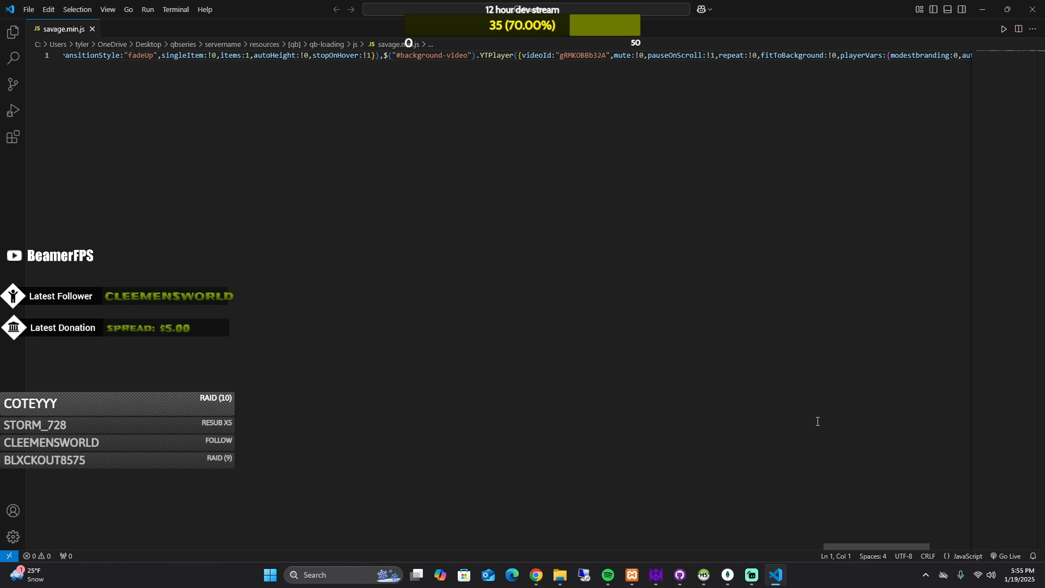
Search the script for YTPlayer and select the current YouTube videoId value
{"action": "double_click", "coordinate": [497, 55]}
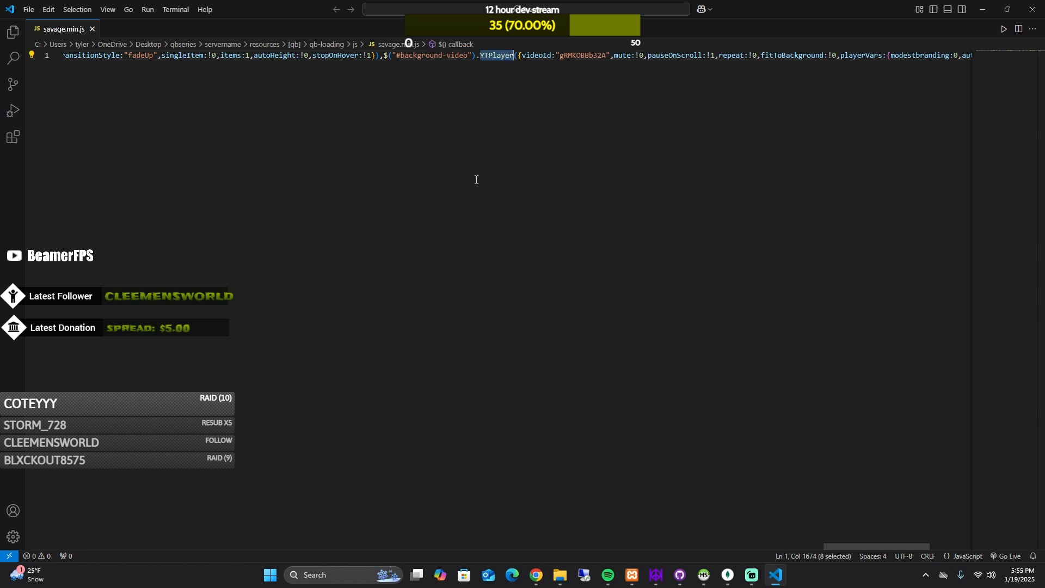
{"action": "key", "text": "Ctrl+f"}
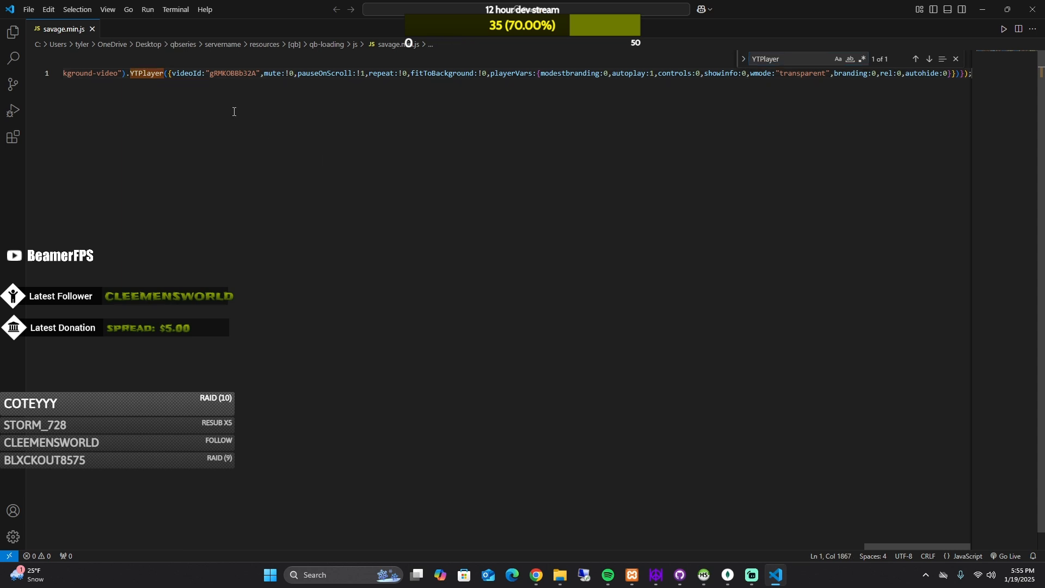
{"action": "double_click", "coordinate": [232, 73]}
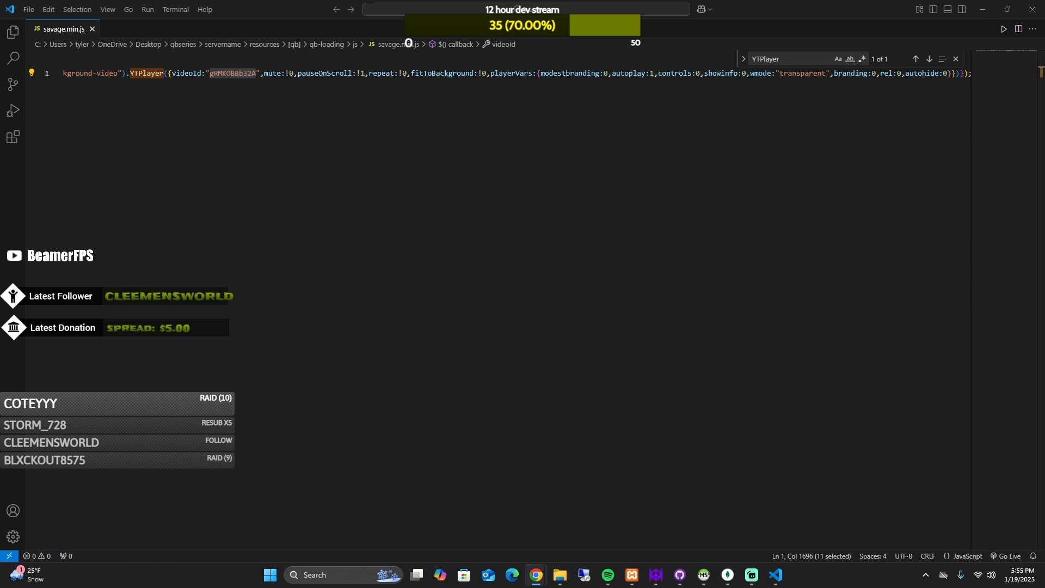
On YouTube, open BeamerFPS's 'Organizing/Setting up files | Episode 2' and select its link
{"action": "left_click", "coordinate": [534, 574]}
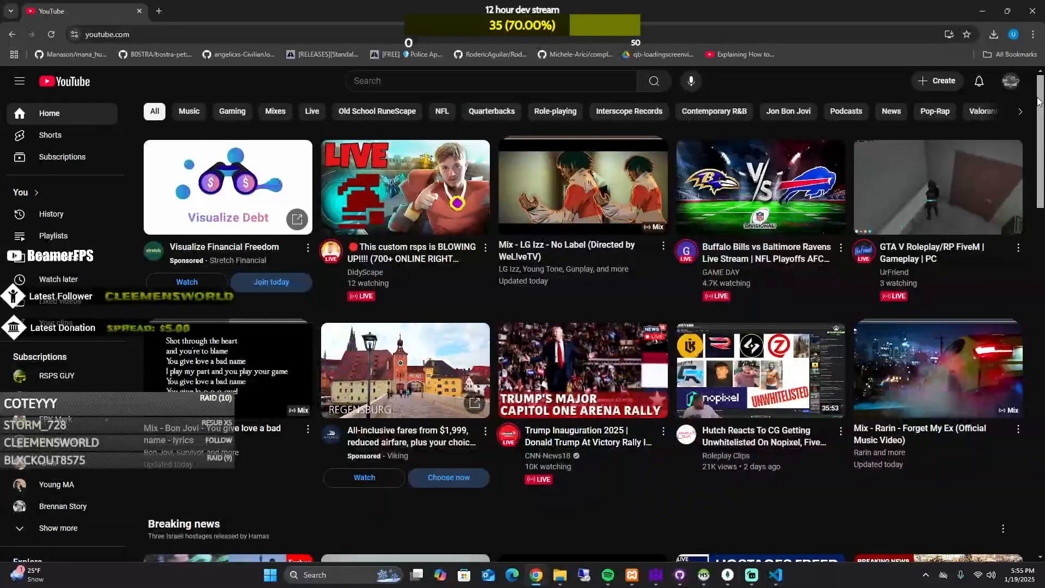
{"action": "left_click", "coordinate": [58, 255]}
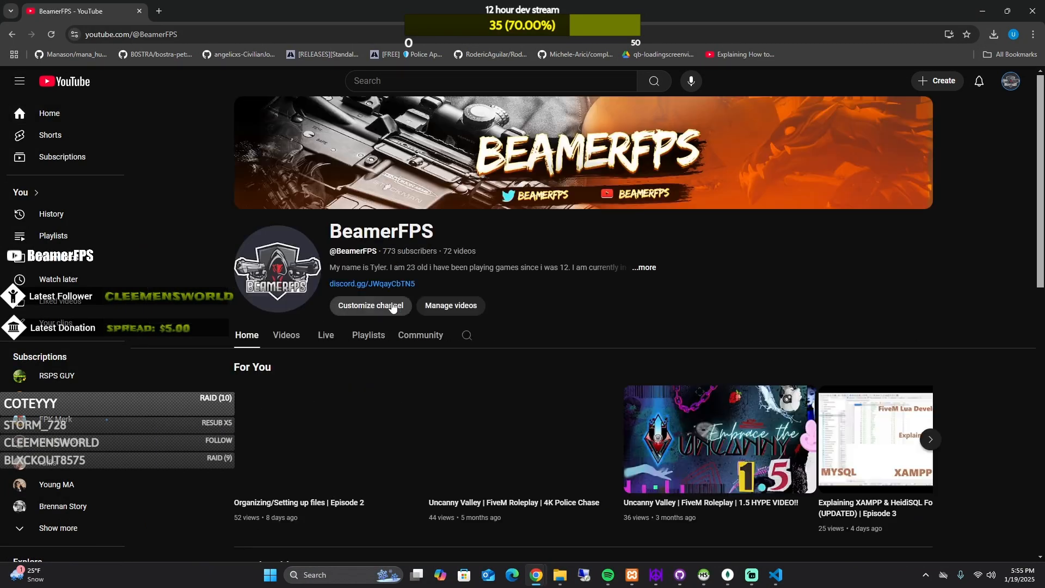
{"action": "left_click", "coordinate": [297, 439]}
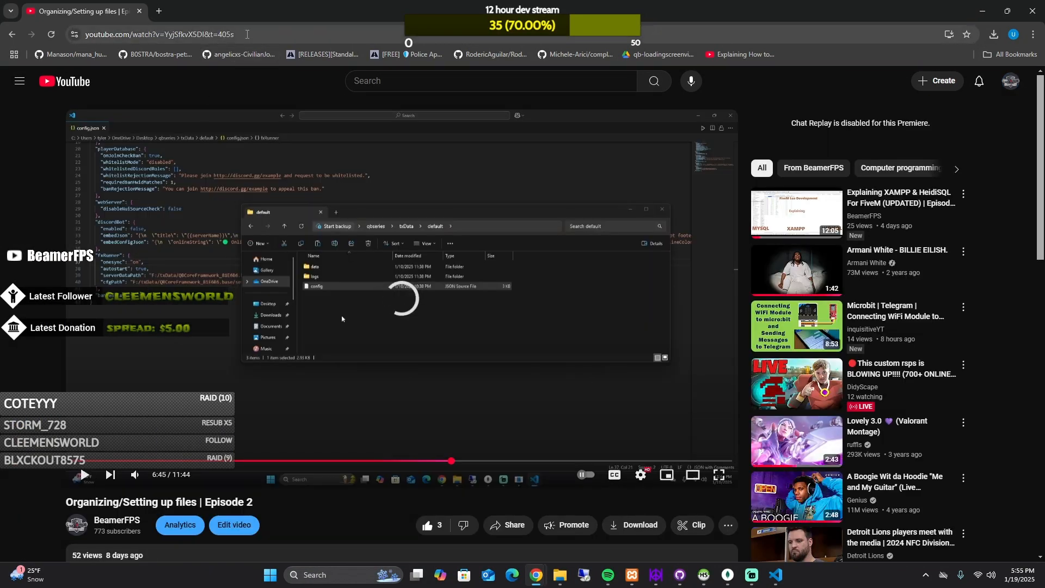
{"action": "left_click", "coordinate": [160, 34]}
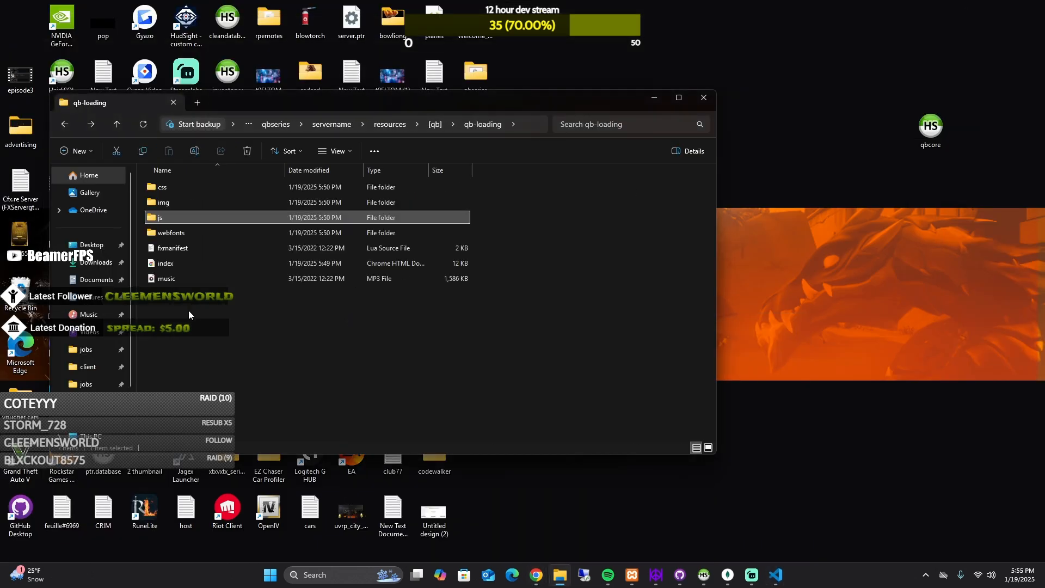
Navigate File Explorer up to the qbseries folder holding the startserver file
{"action": "left_click", "coordinate": [165, 263]}
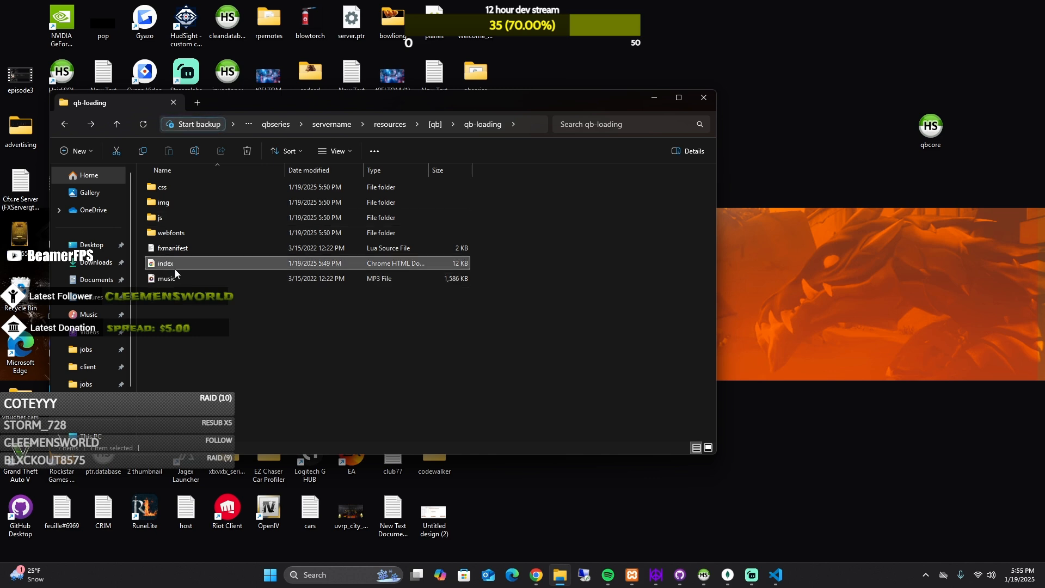
{"action": "double_click", "coordinate": [166, 263]}
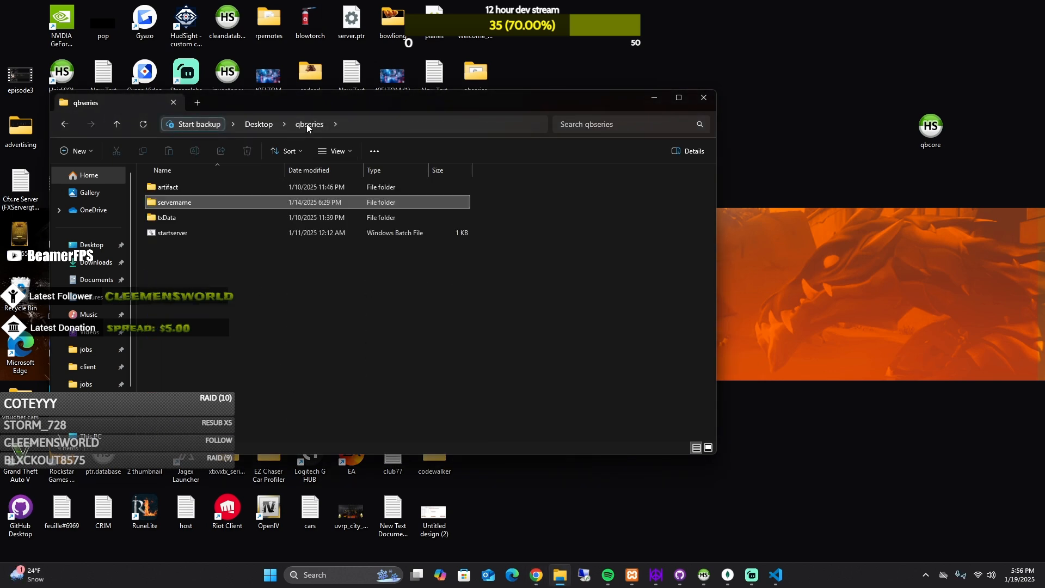
{"action": "left_click", "coordinate": [174, 202]}
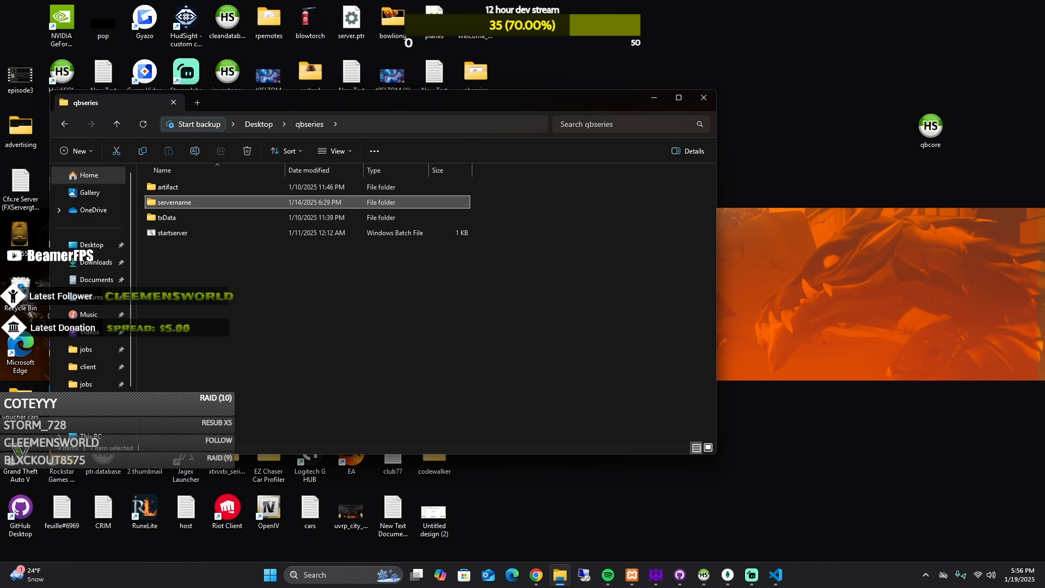
{"action": "left_click", "coordinate": [172, 233]}
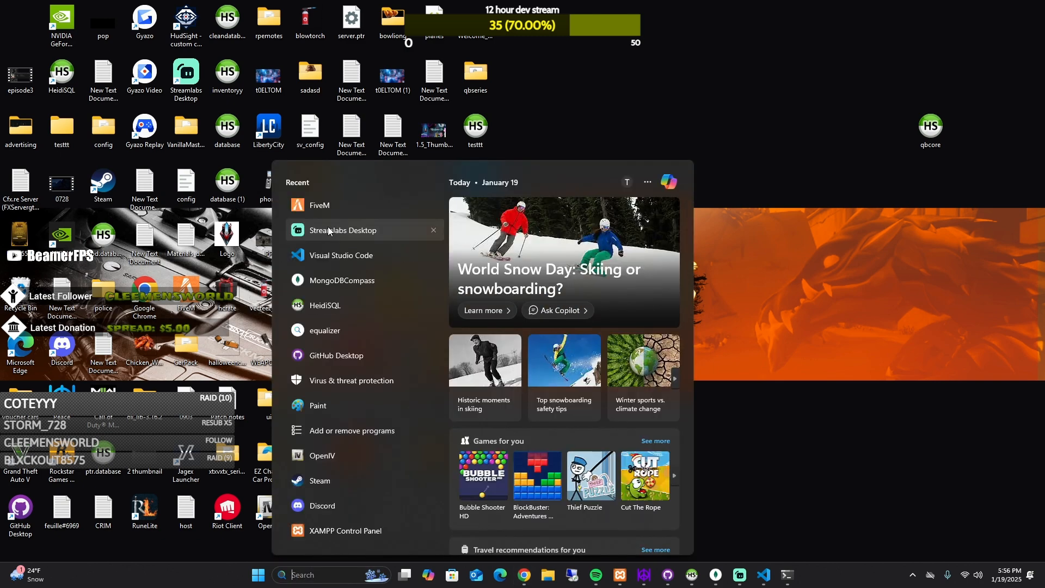
Close the Start menu and launch the server from the desktop
{"action": "left_click", "coordinate": [606, 200]}
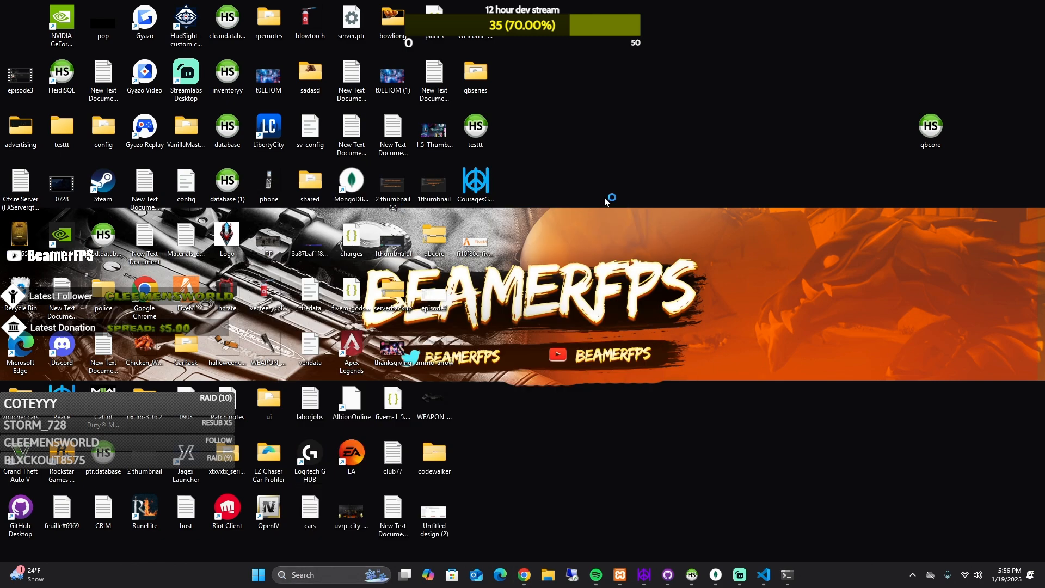
{"action": "double_click", "coordinate": [186, 293]}
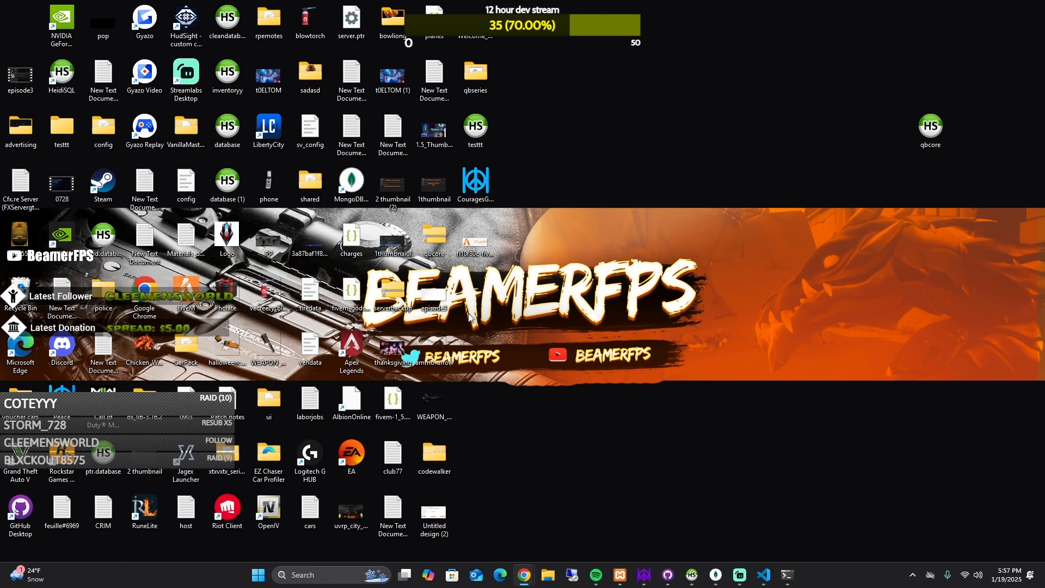
{"action": "mouse_move", "coordinate": [998, 493]}
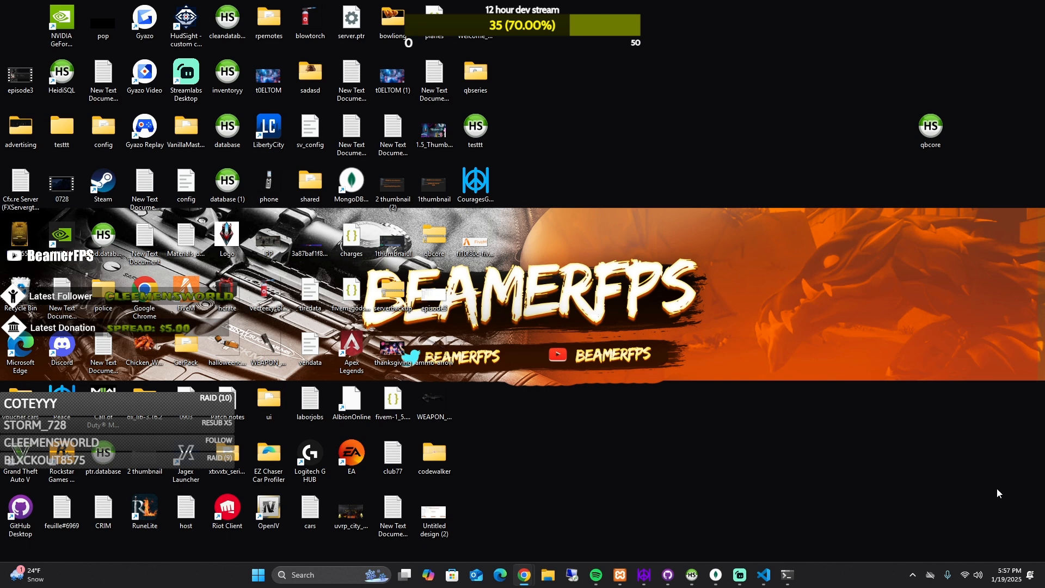
{"action": "mouse_move", "coordinate": [818, 502]}
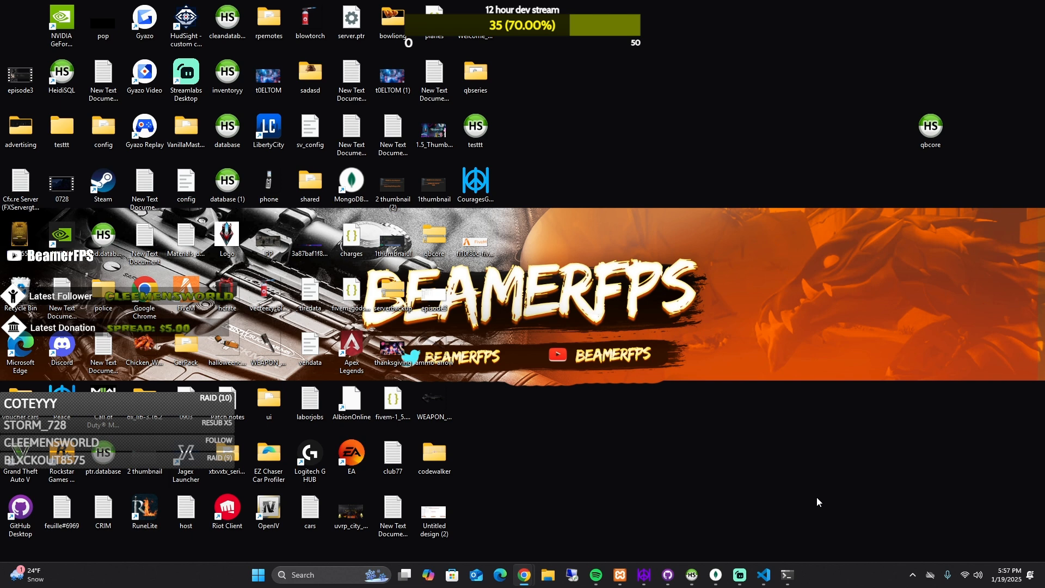